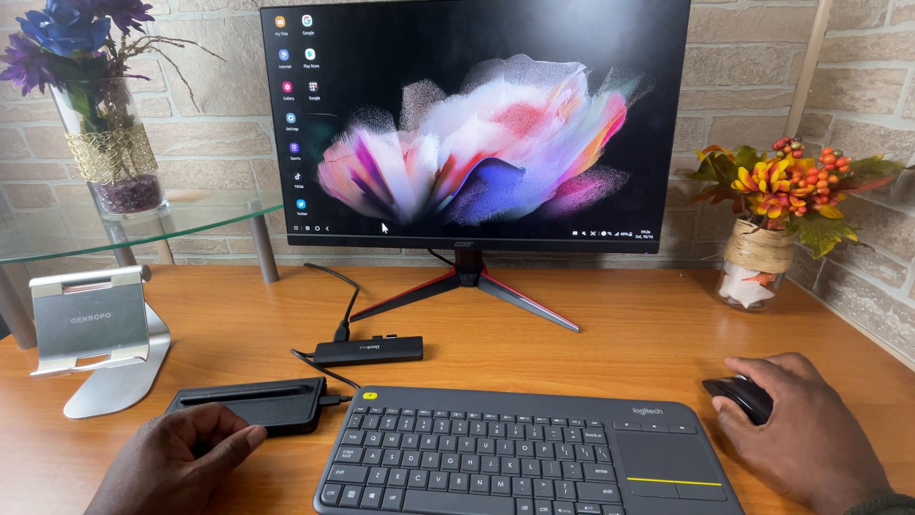
pyautogui.moveTo(354, 224)
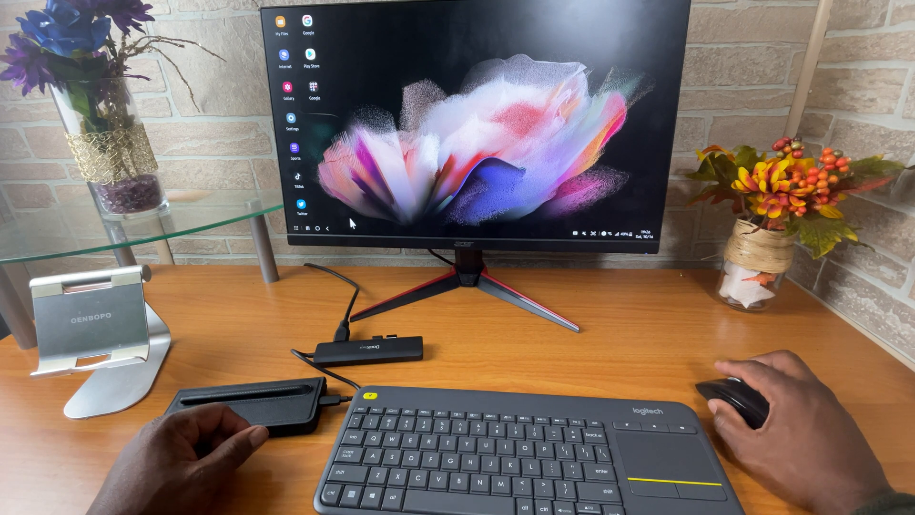
pyautogui.moveTo(478, 223)
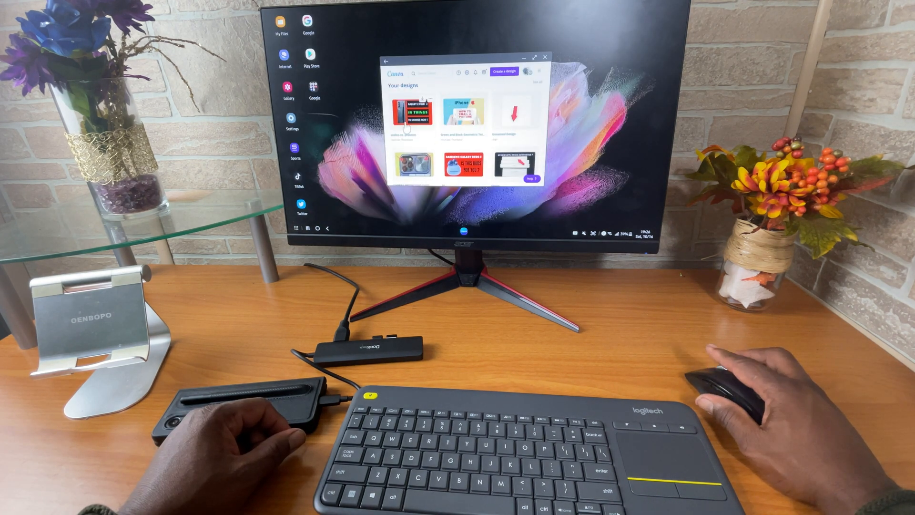
# Open the Galaxy Z Fold 3 accessories design from Your designs in the Canva editor
pyautogui.click(414, 112)
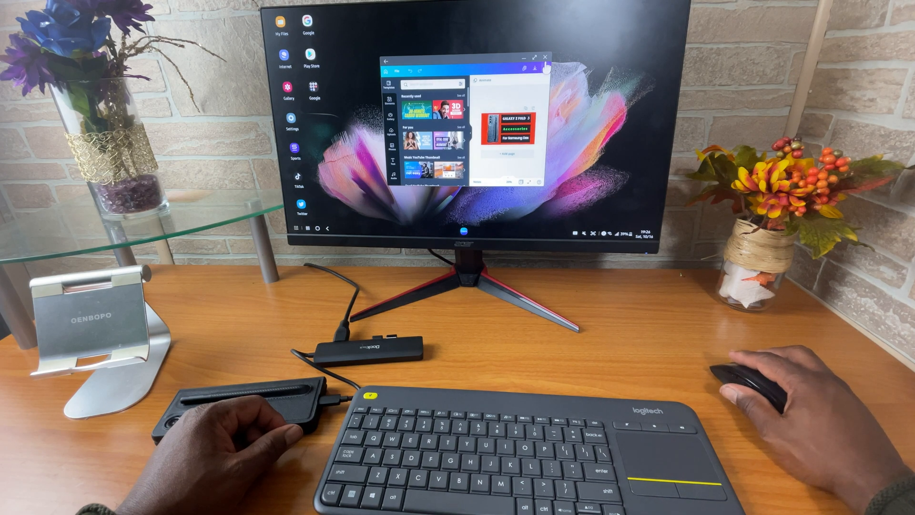
# Close Canva, search the app drawer for "you", and launch YouTube
pyautogui.click(544, 57)
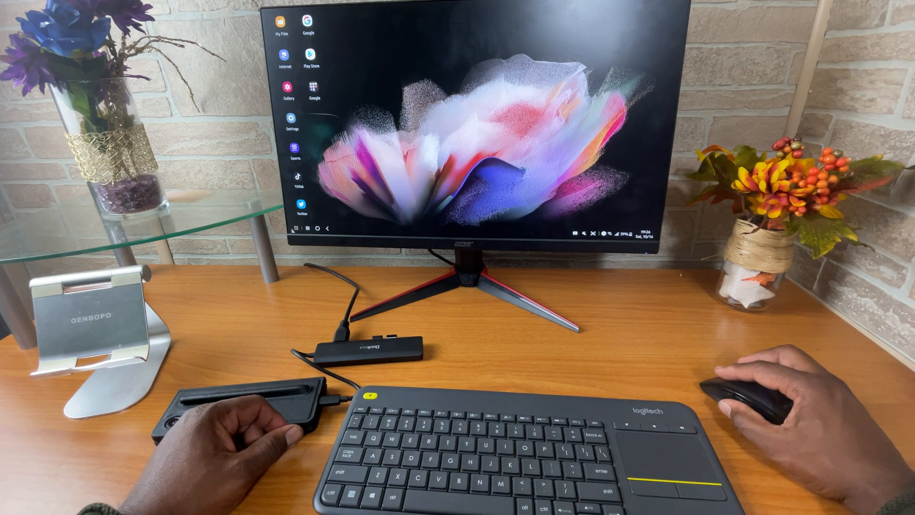
pyautogui.click(299, 228)
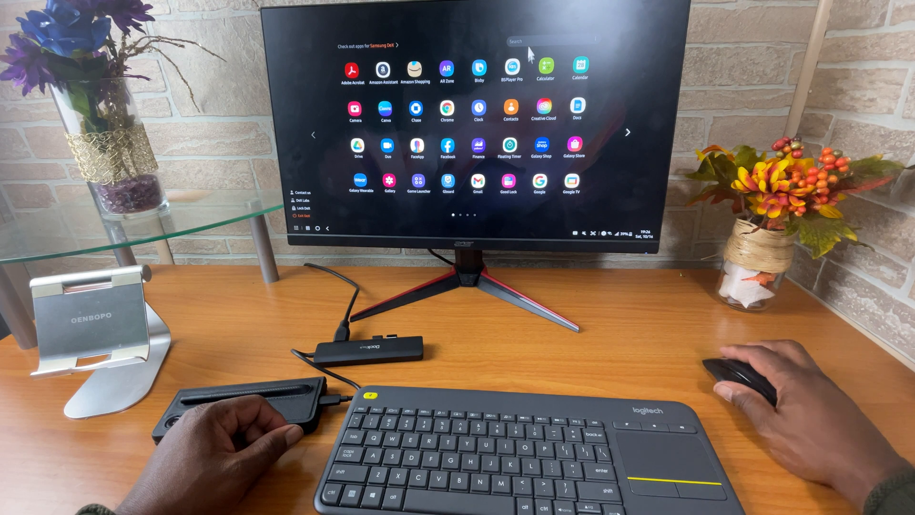
pyautogui.click(549, 41)
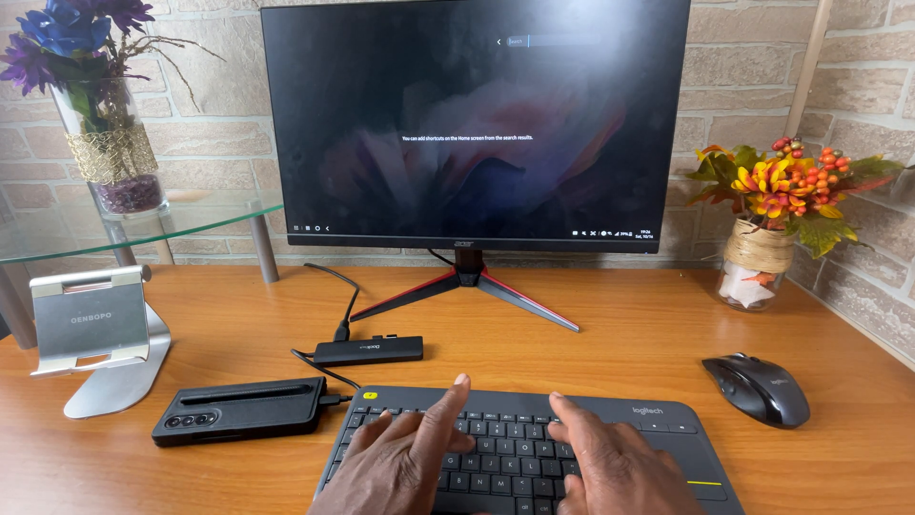
pyautogui.write('you')
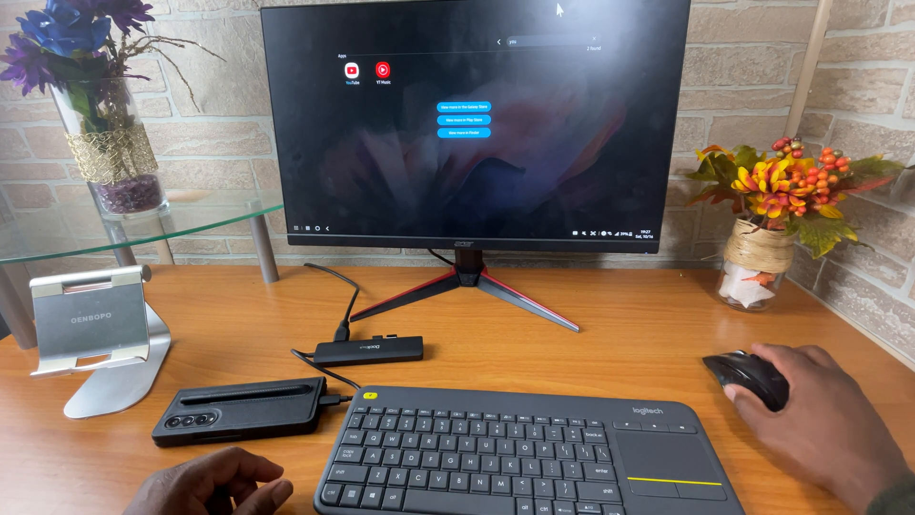
pyautogui.click(351, 71)
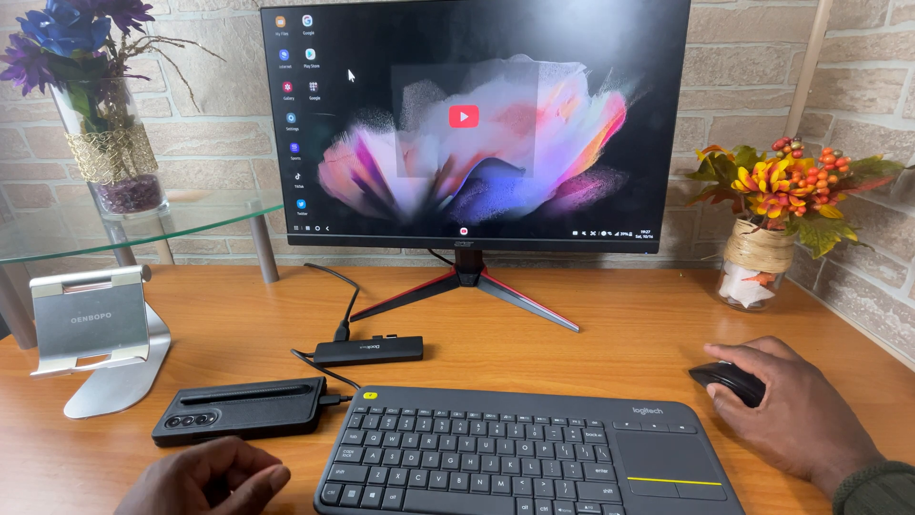
# Play the Duralast 800 jump starter video, then close the YouTube window
pyautogui.click(463, 116)
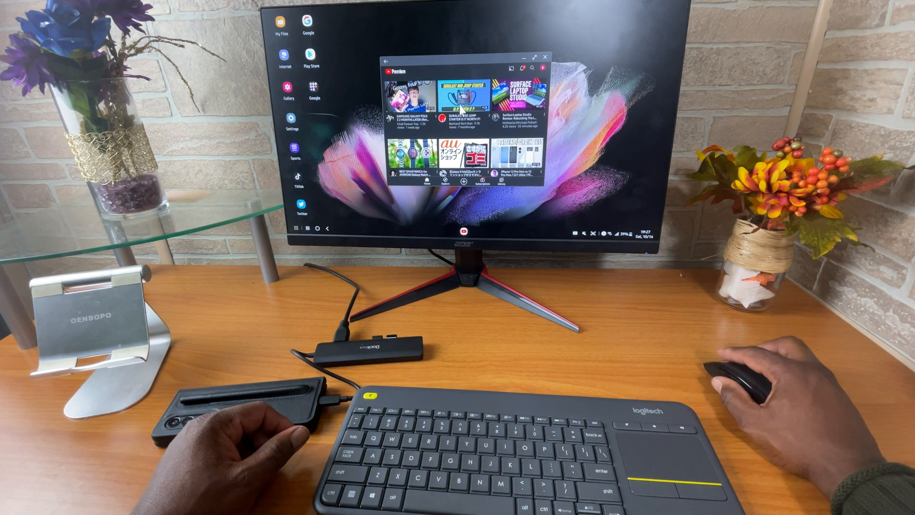
pyautogui.click(460, 97)
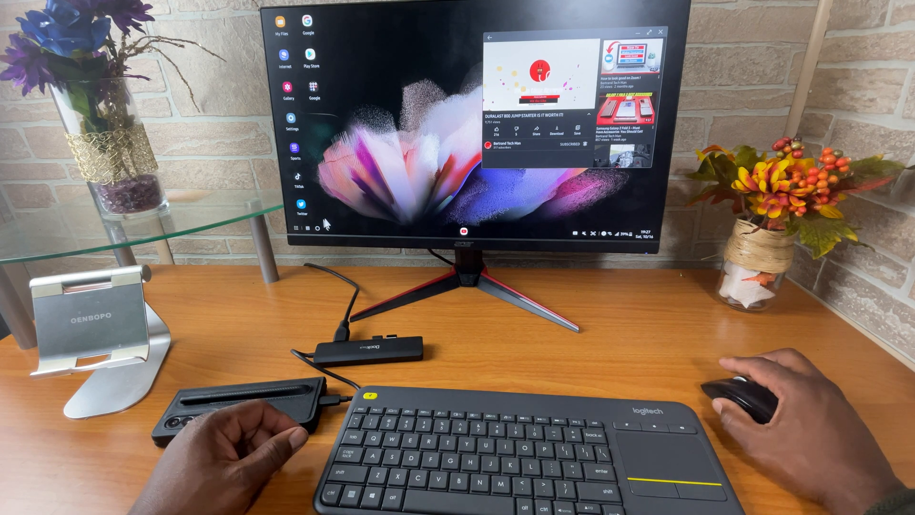
pyautogui.click(661, 31)
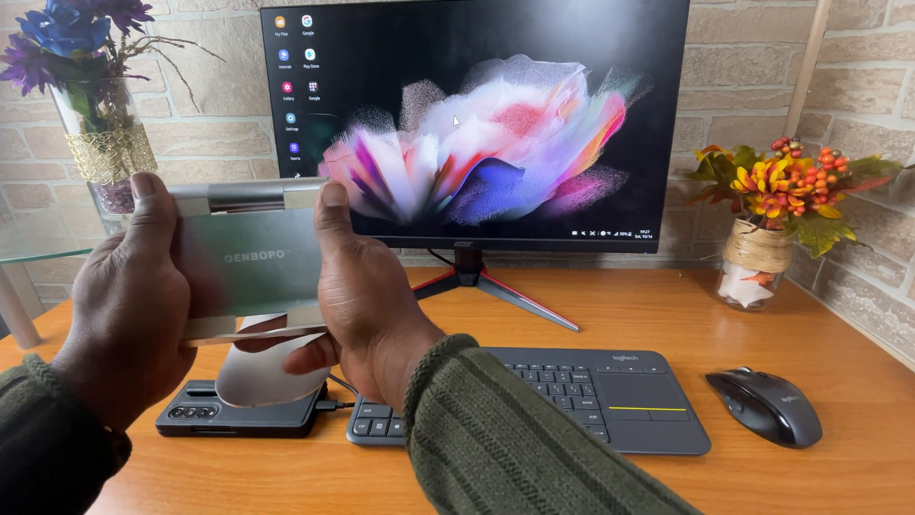